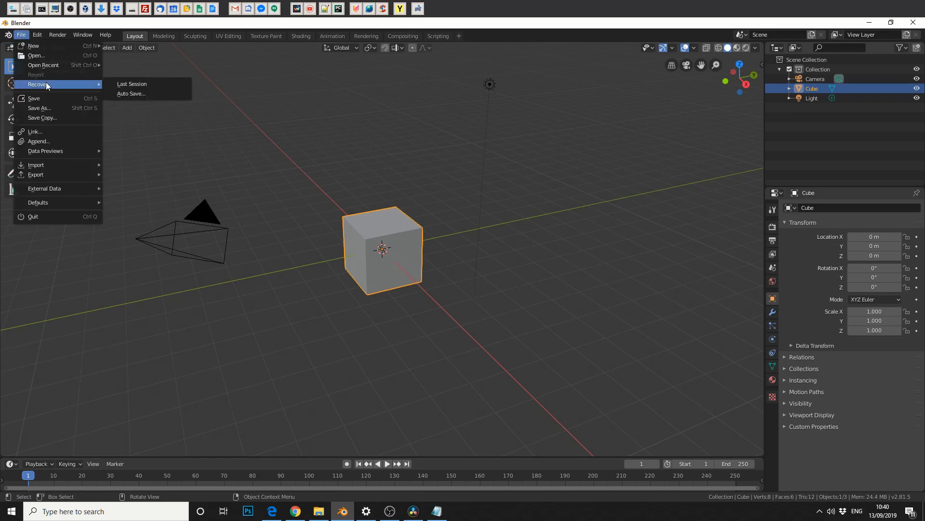
pyautogui.moveTo(84, 86)
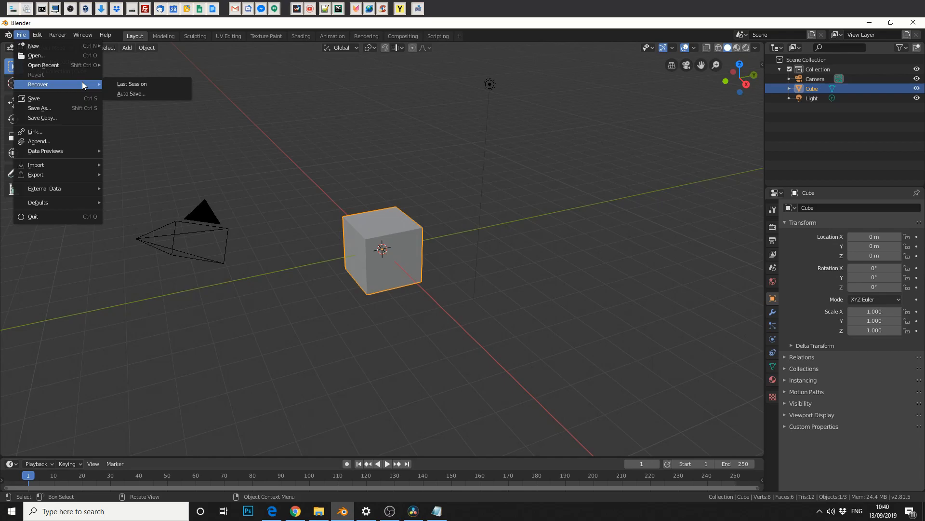
# - Recover the last session so the test.0012 voxel mesh replaces the default cube
pyautogui.click(132, 83)
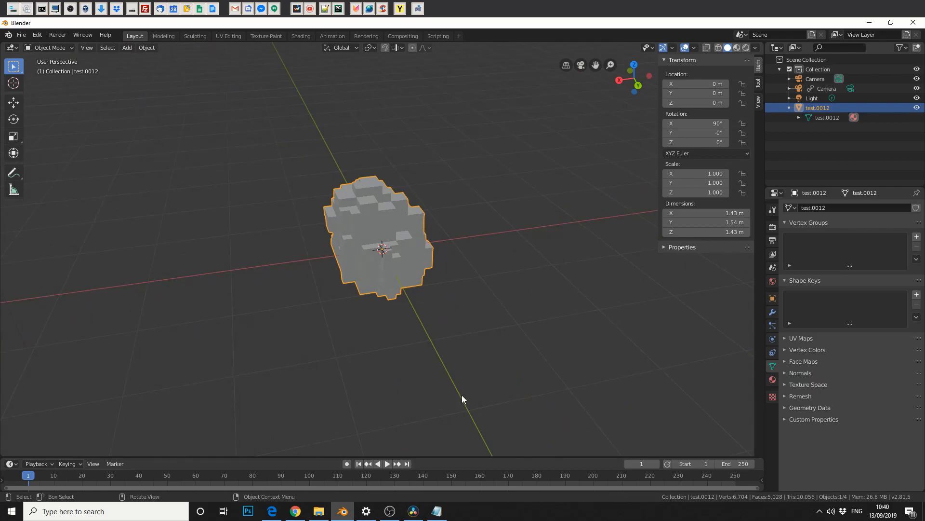
pyautogui.click(21, 35)
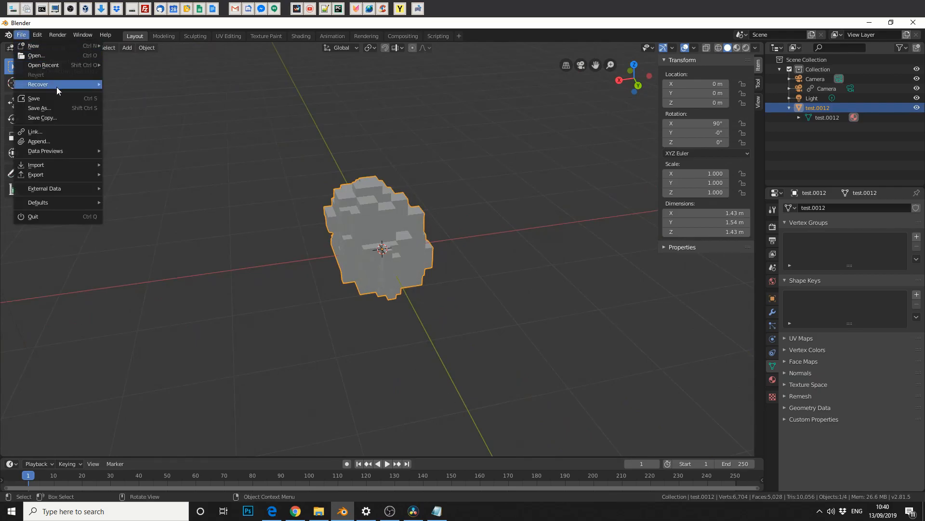
# - List the autosave .blend files in the Temp folder via File > Recover > Auto Save
pyautogui.click(37, 84)
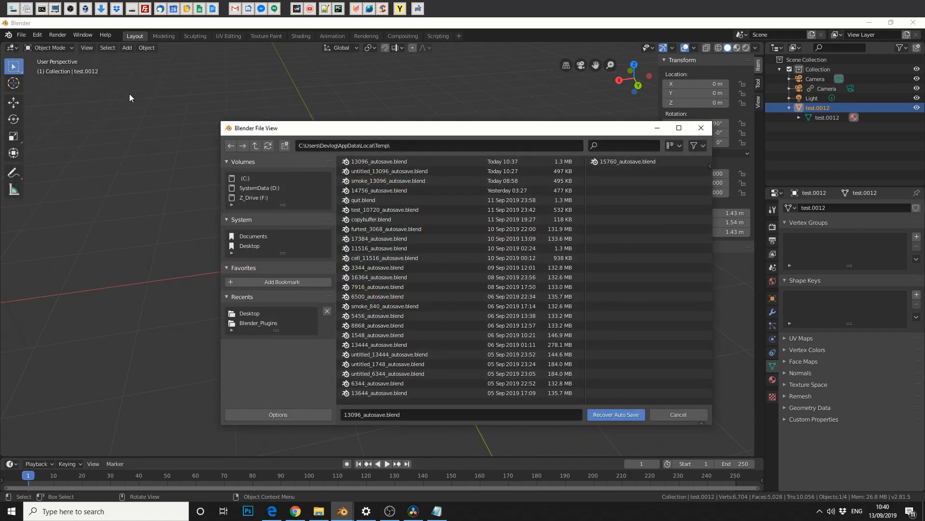
pyautogui.moveTo(490, 324)
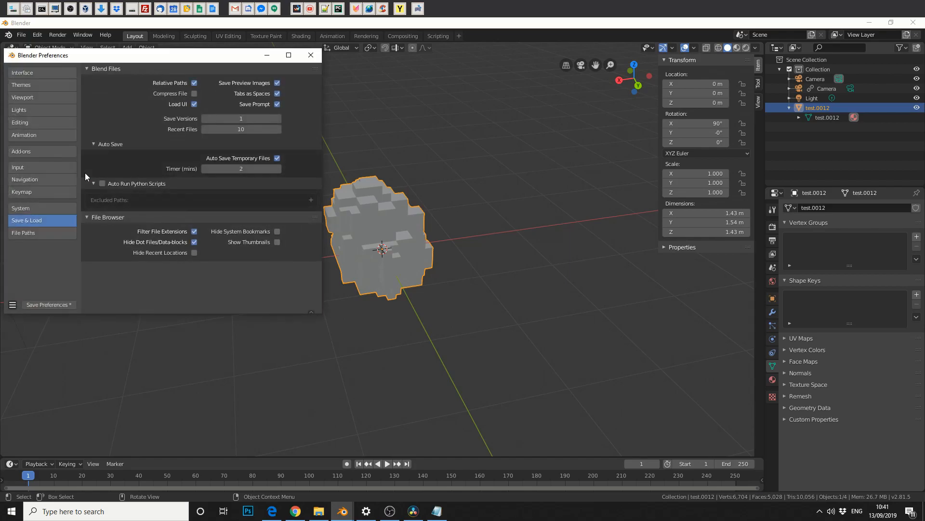
pyautogui.moveTo(54, 223)
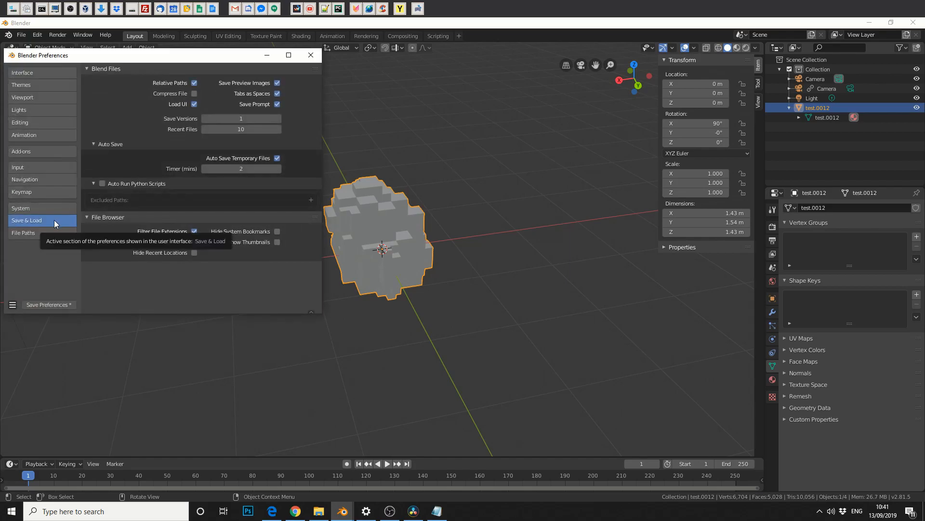
pyautogui.moveTo(115, 151)
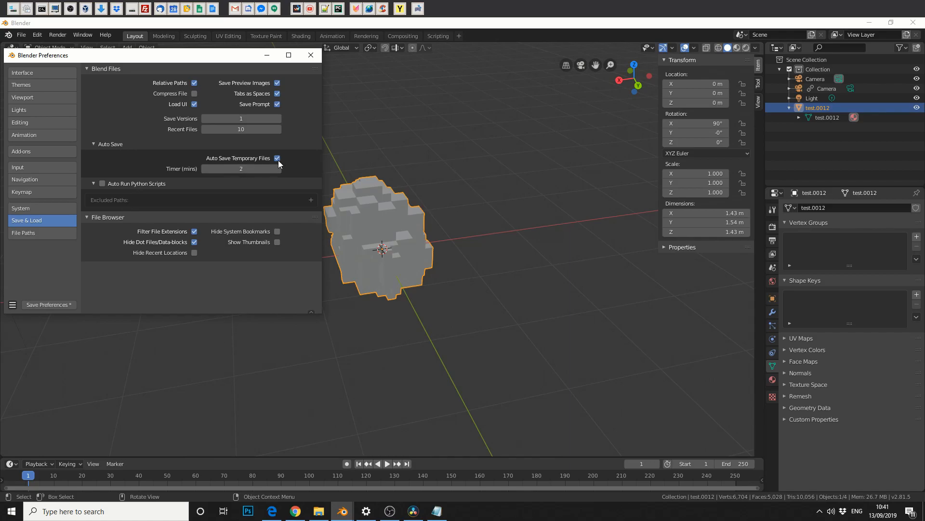
pyautogui.moveTo(247, 169)
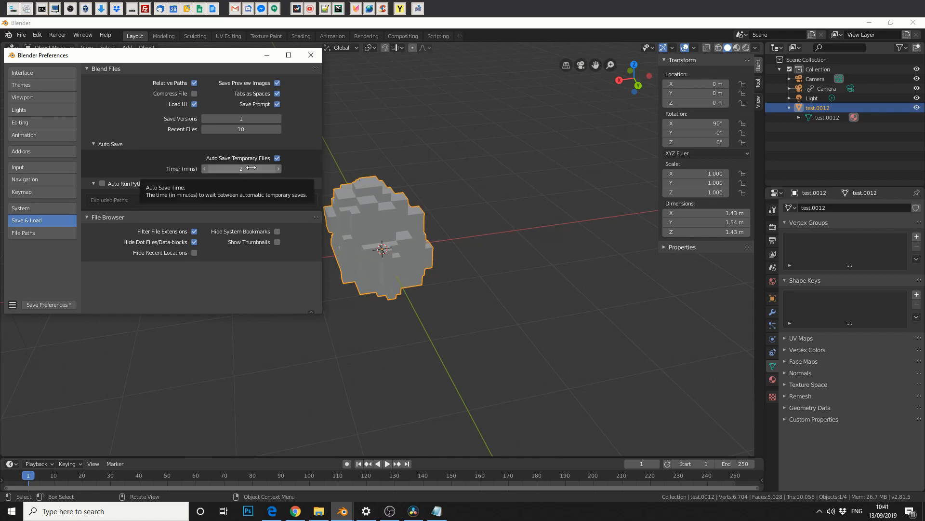
# - Close Preferences after confirming Auto Save Temporary Files with a 2-minute timer
pyautogui.click(309, 55)
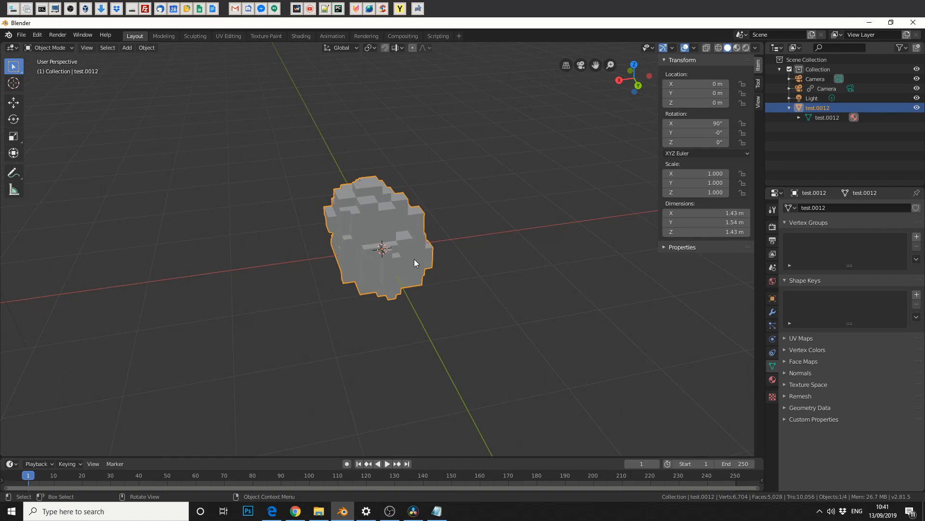